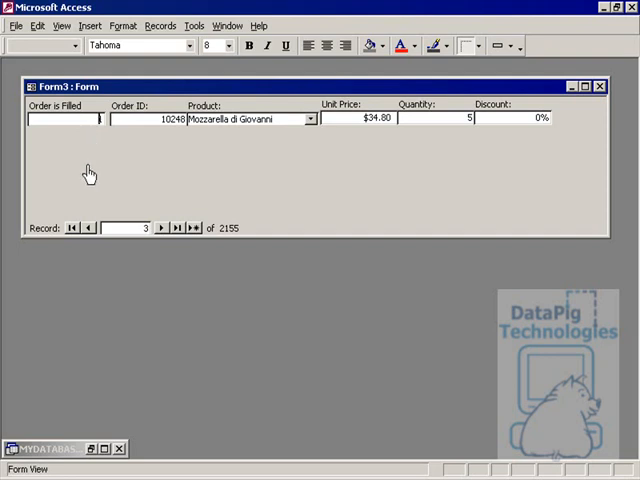
# Browse the order records with the navigation buttons and land on record 5.
pyautogui.click(160, 228)
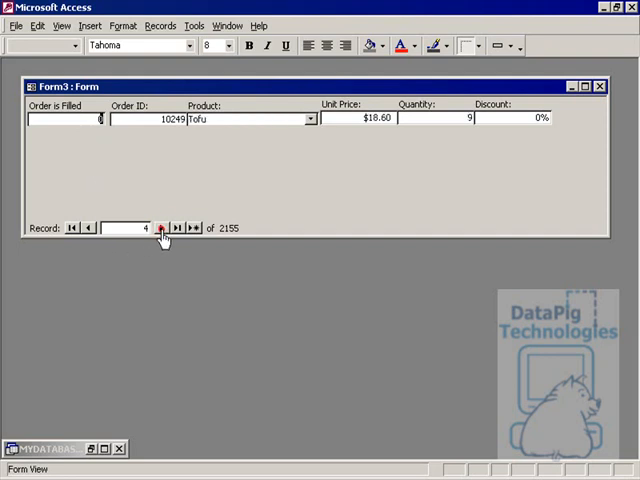
pyautogui.click(88, 228)
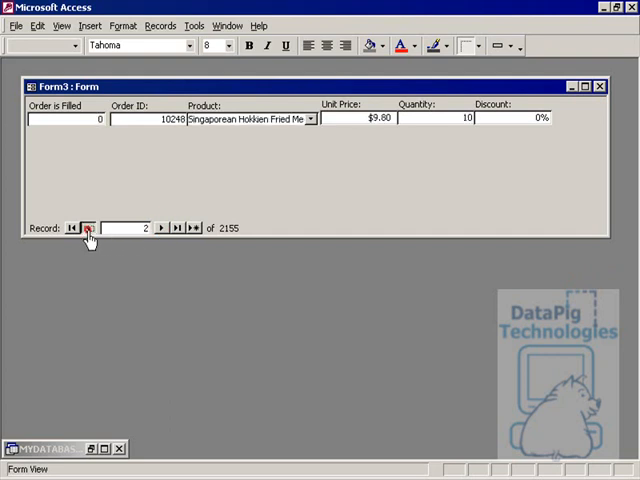
pyautogui.click(86, 228)
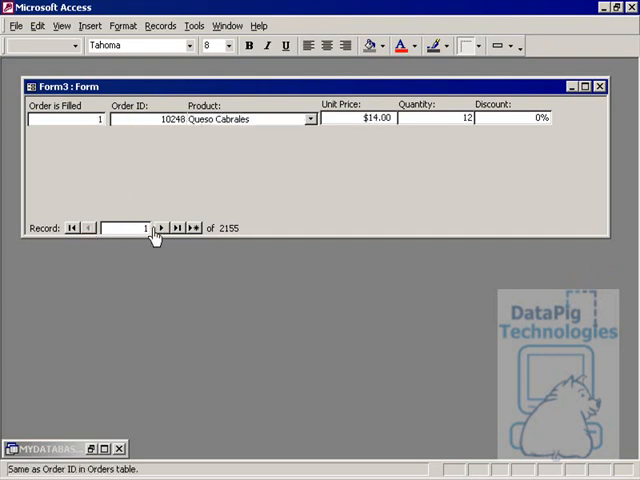
pyautogui.click(160, 228)
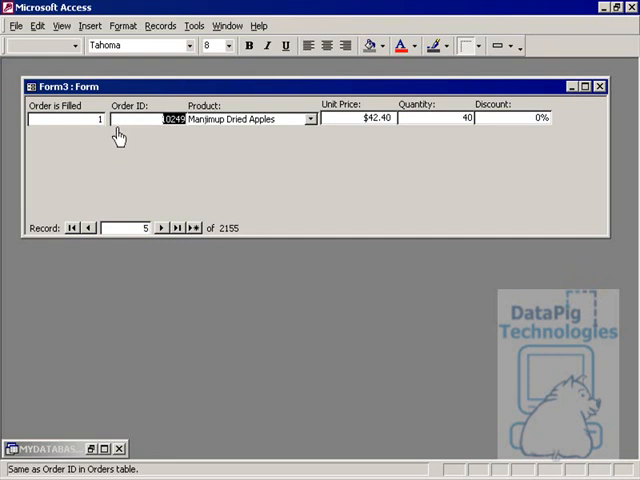
pyautogui.moveTo(190, 144)
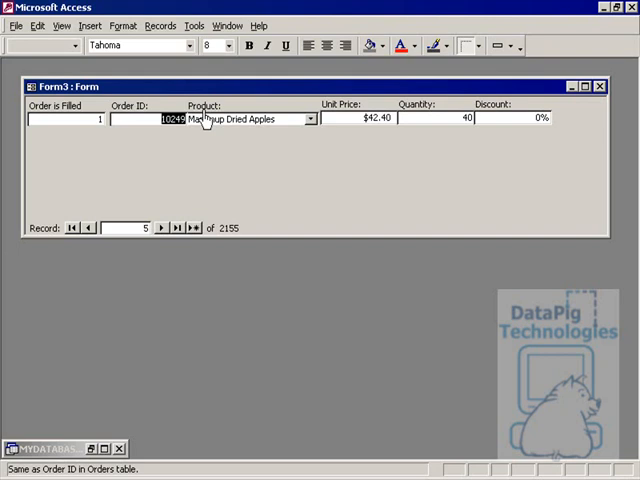
pyautogui.moveTo(196, 150)
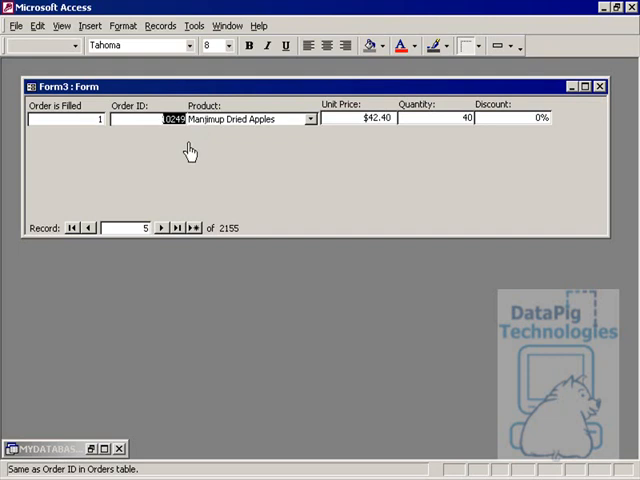
pyautogui.moveTo(146, 156)
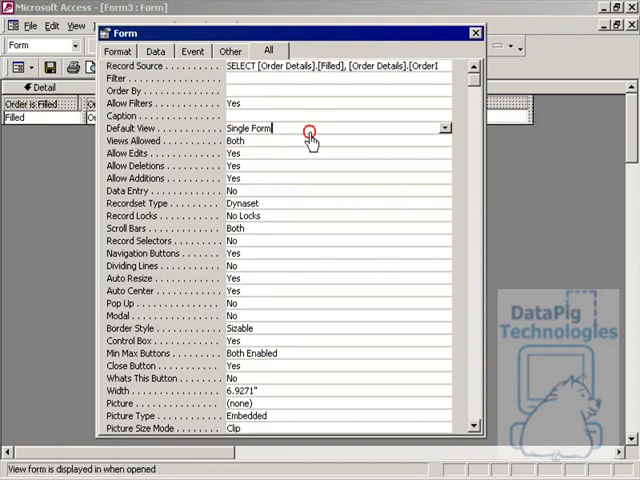
# Set the form's Default View and add Form Header and Footer sections.
pyautogui.click(256, 128)
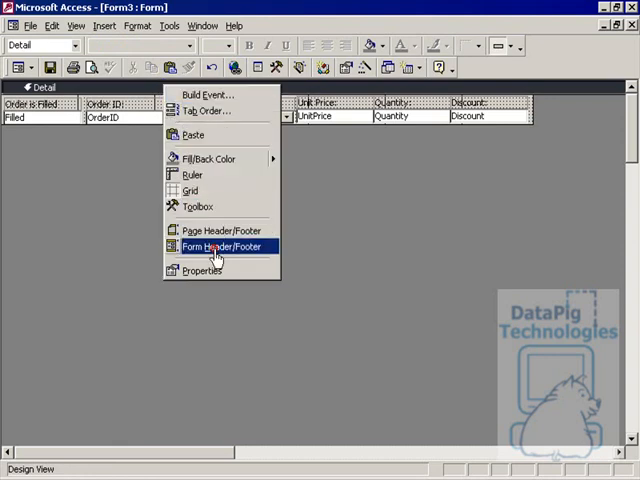
pyautogui.click(220, 246)
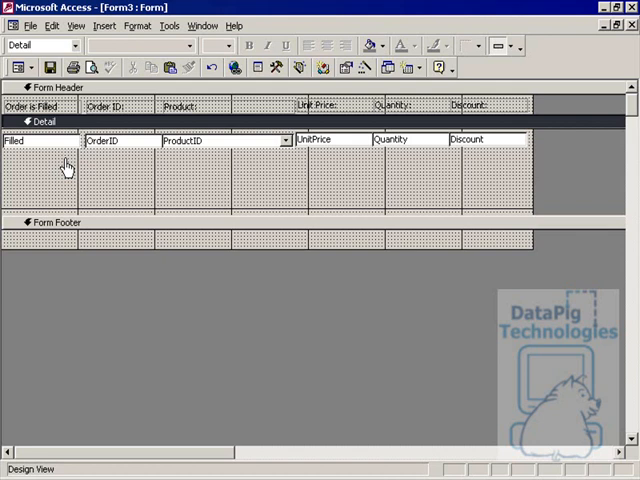
# Select the Filled text box in the Detail section.
pyautogui.click(30, 140)
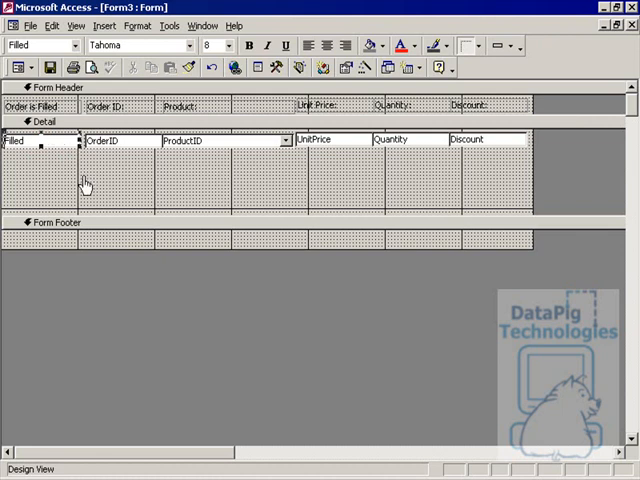
# Add a conditional format on Filled for Field Value Is less than 1.
pyautogui.click(138, 24)
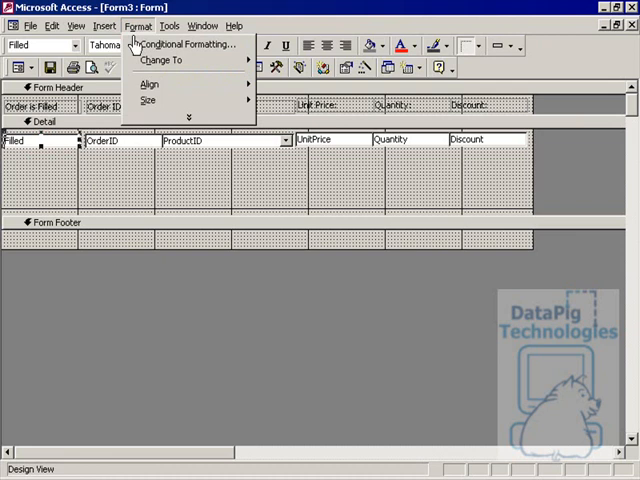
pyautogui.click(188, 44)
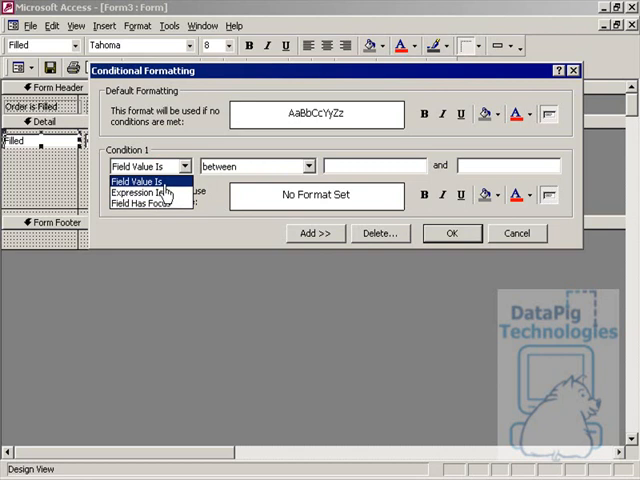
pyautogui.click(308, 166)
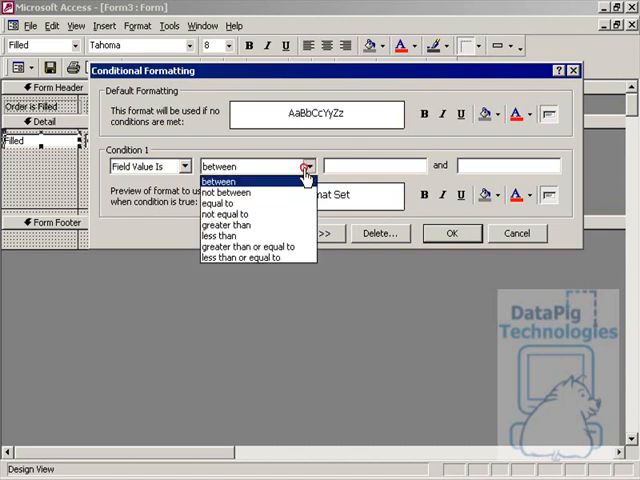
pyautogui.click(216, 216)
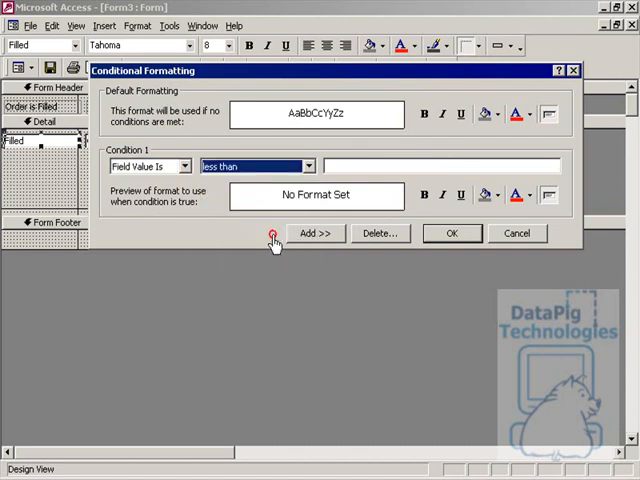
pyautogui.write('1')
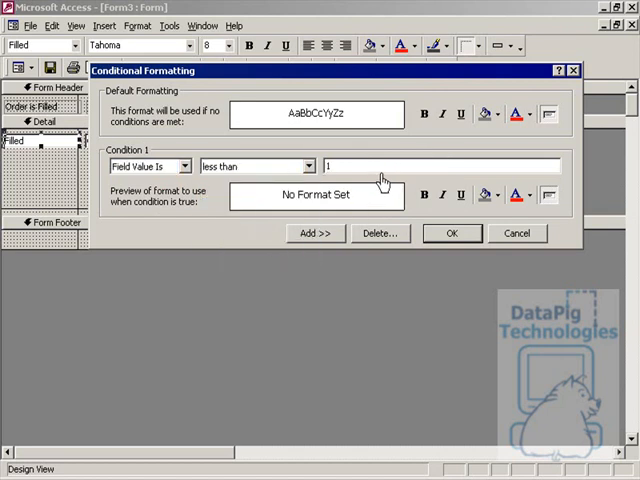
pyautogui.click(528, 196)
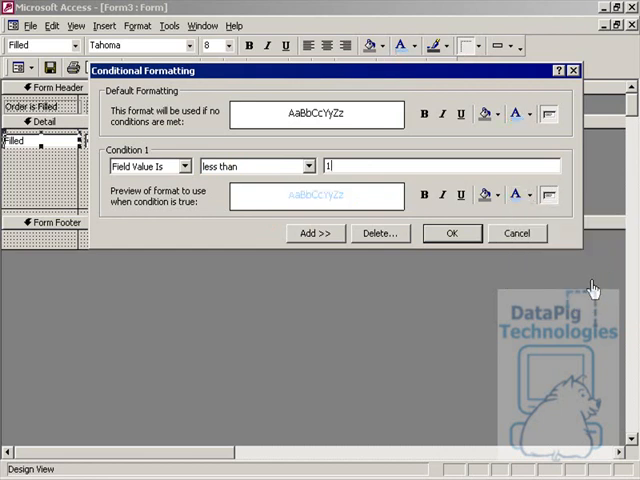
# Give the condition a light blue fill colour and confirm the rule.
pyautogui.click(488, 196)
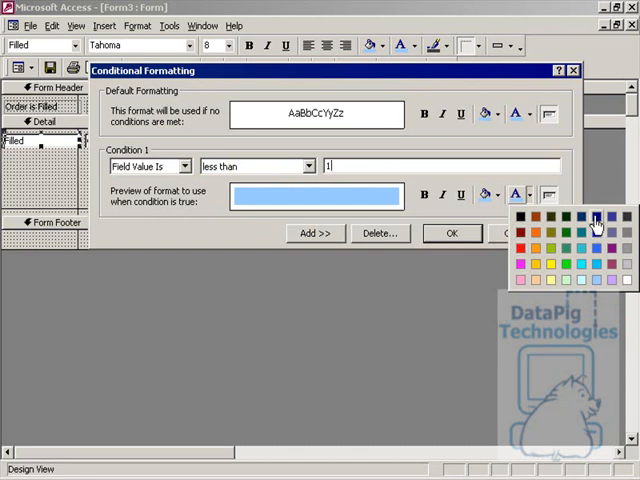
pyautogui.click(596, 220)
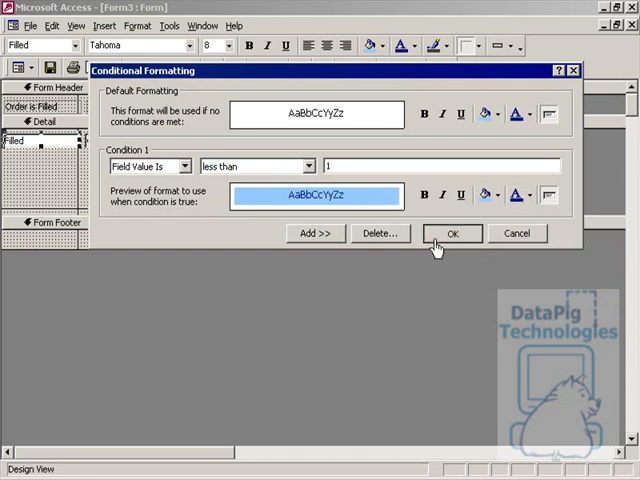
pyautogui.click(452, 232)
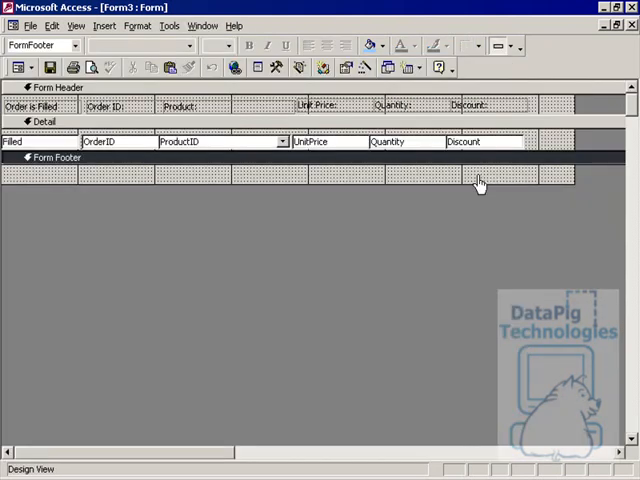
pyautogui.moveTo(344, 168)
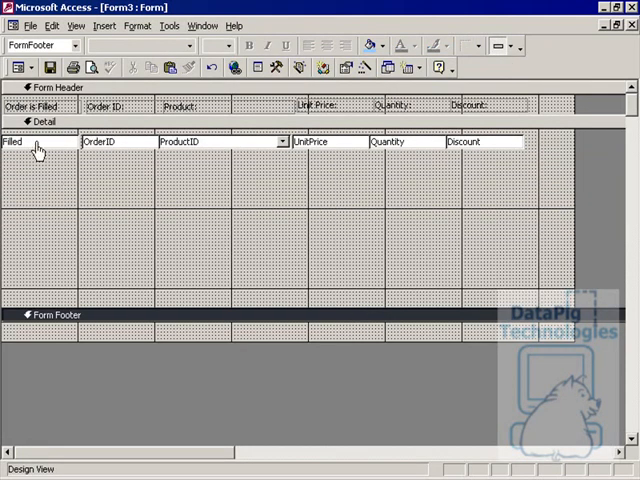
# Move and stretch the Filled control into a wide bar across the Detail row.
pyautogui.click(32, 196)
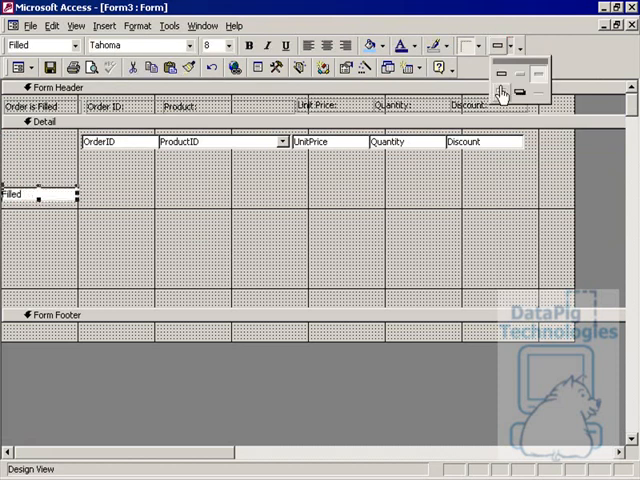
pyautogui.click(456, 44)
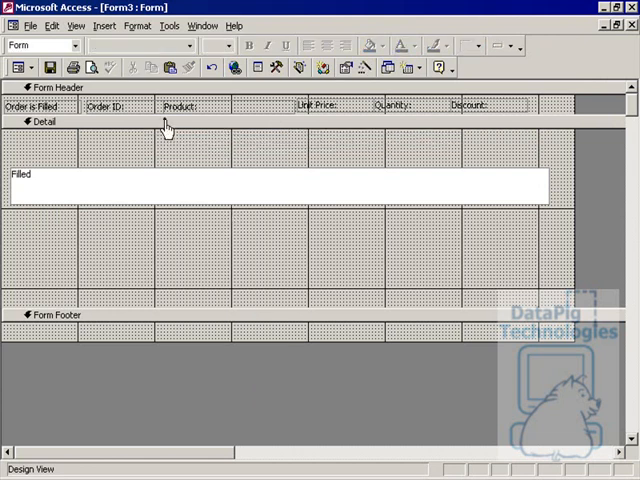
# Paste the order fields over the Filled bar and make their backgrounds transparent.
pyautogui.rightClick(168, 126)
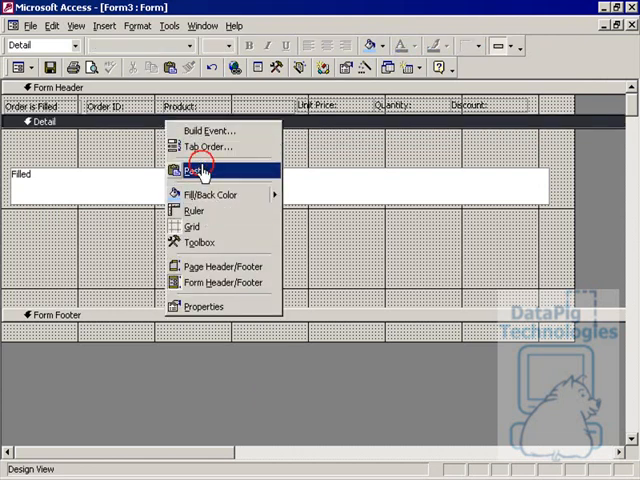
pyautogui.click(192, 170)
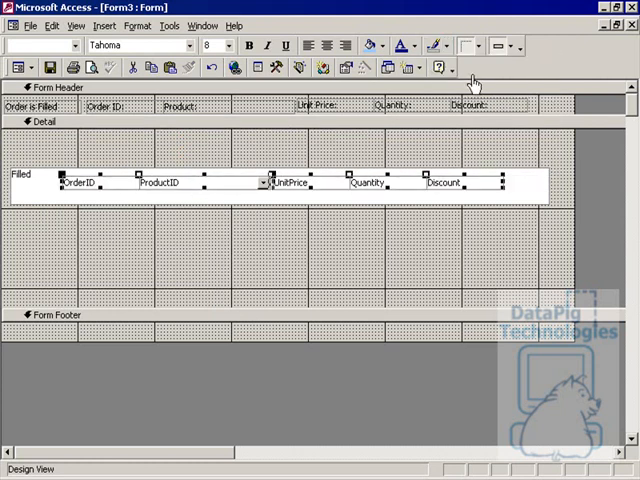
pyautogui.click(412, 46)
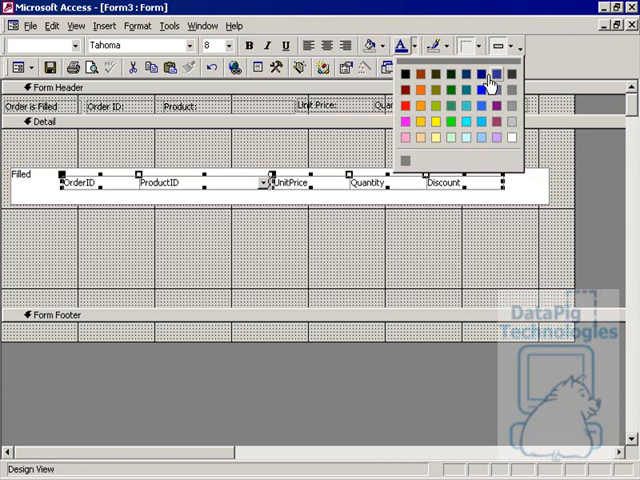
pyautogui.click(490, 80)
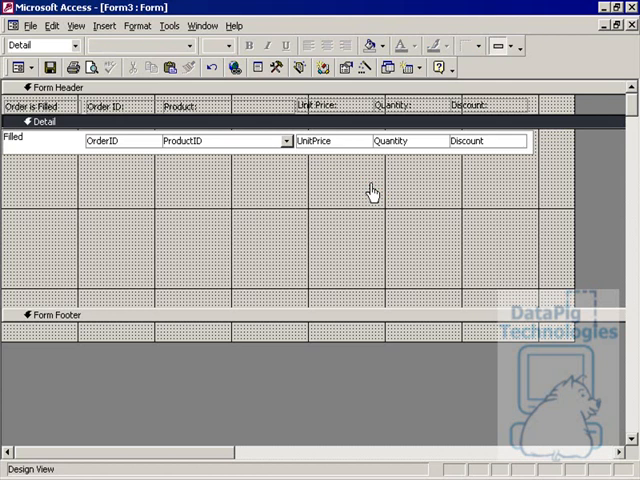
pyautogui.moveTo(370, 172)
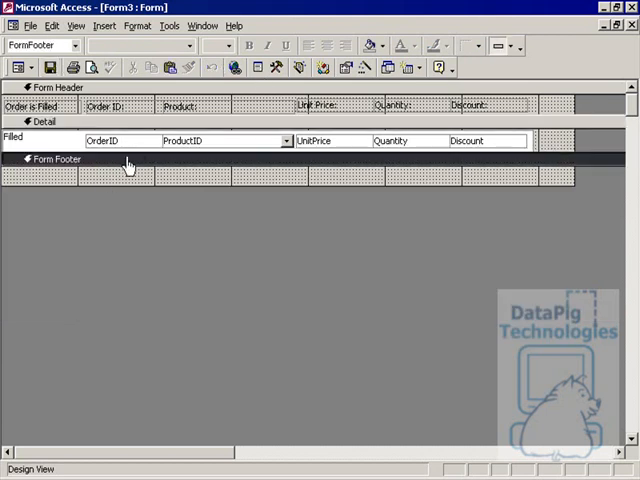
# Switch to Form View and scroll through the continuous list with blue unfilled rows.
pyautogui.click(76, 68)
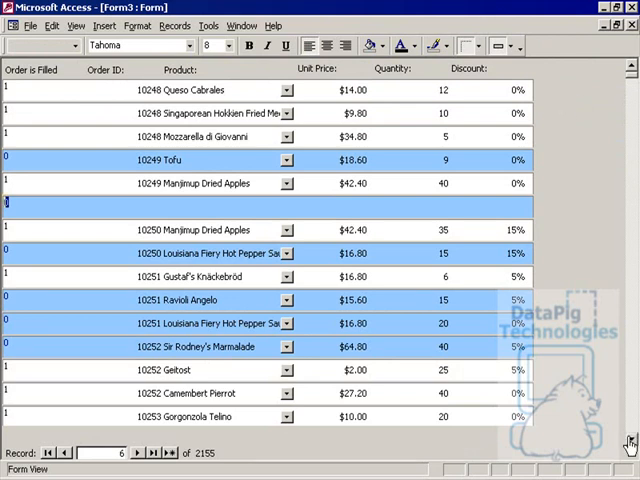
pyautogui.scroll(-3)
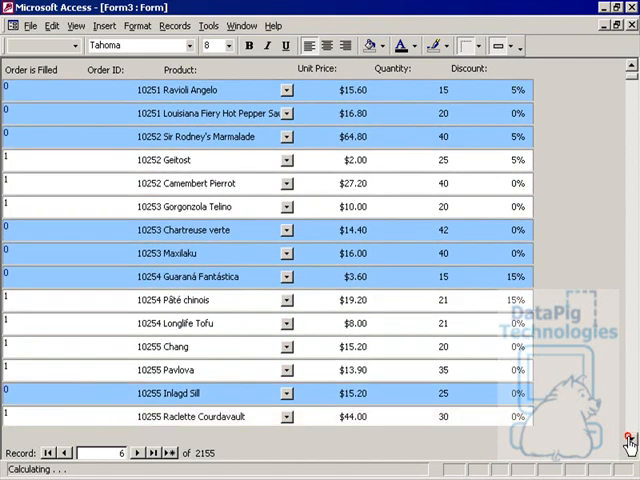